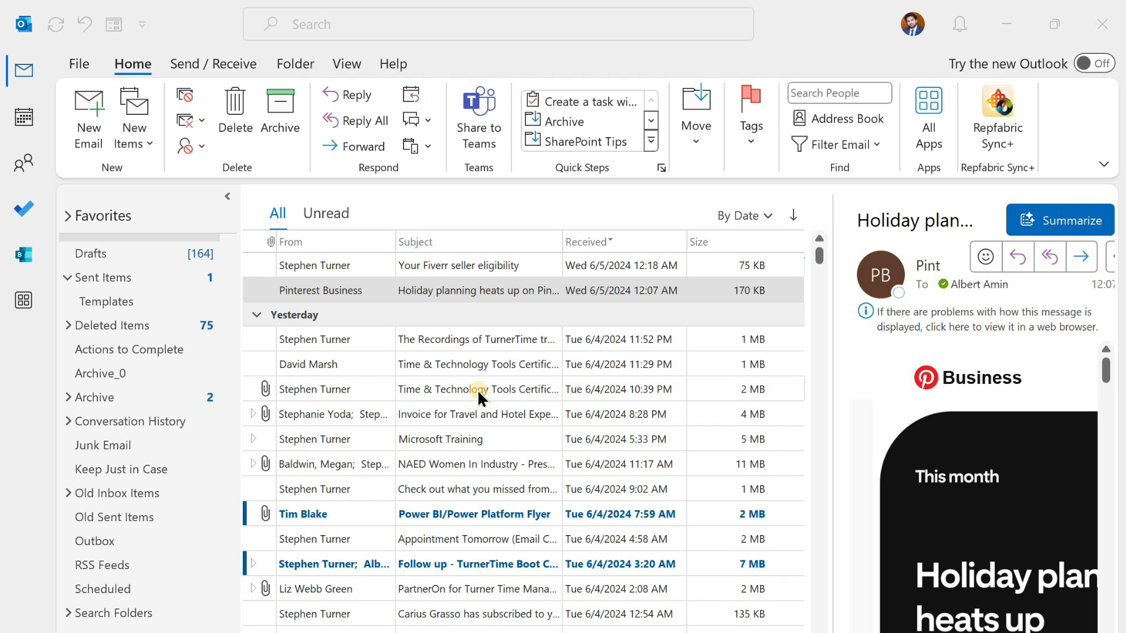
- Open the Time & Technology Tools Certification email from Tue 6/4/2024 10:39 PM
click(477, 389)
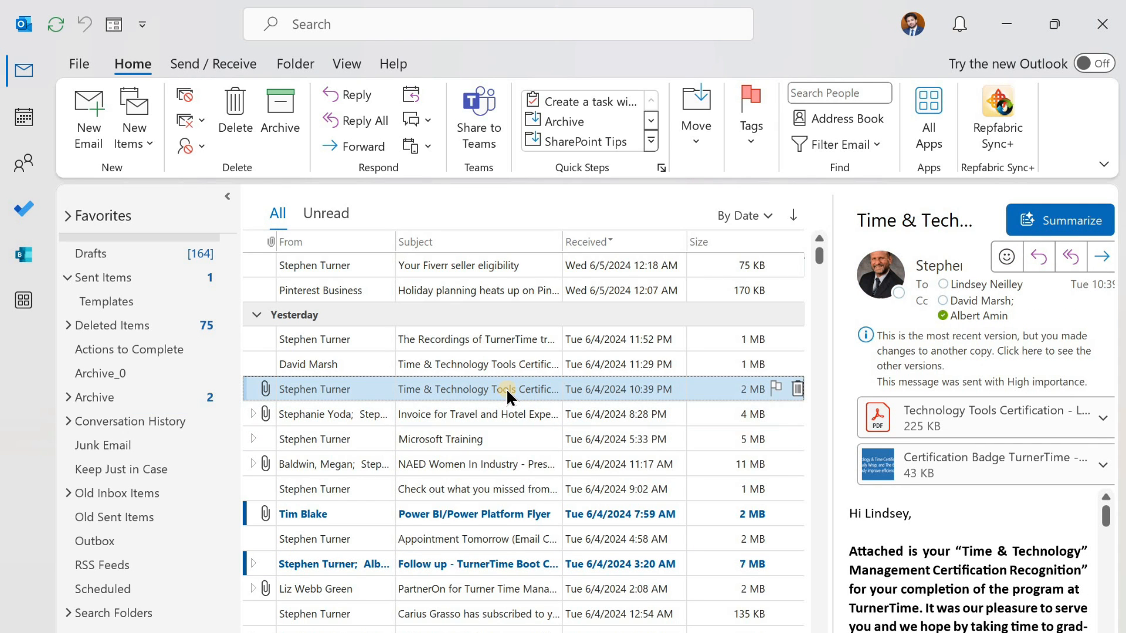
double_click(477, 390)
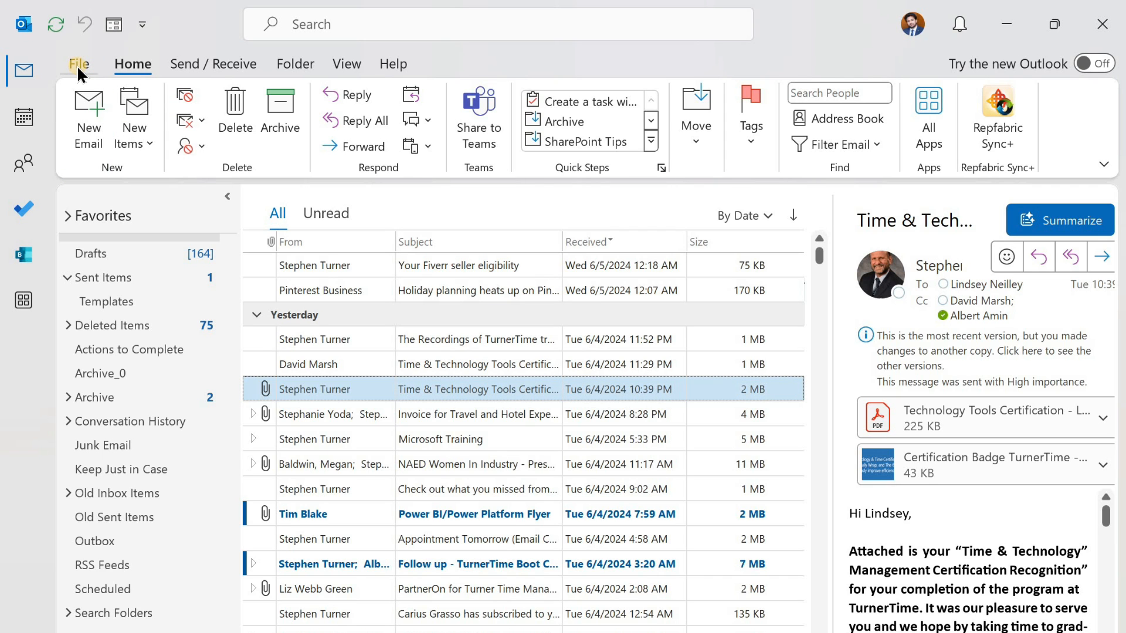
- Show the print preview of the certification email, with Microsoft Print to PDF as the printer
click(78, 64)
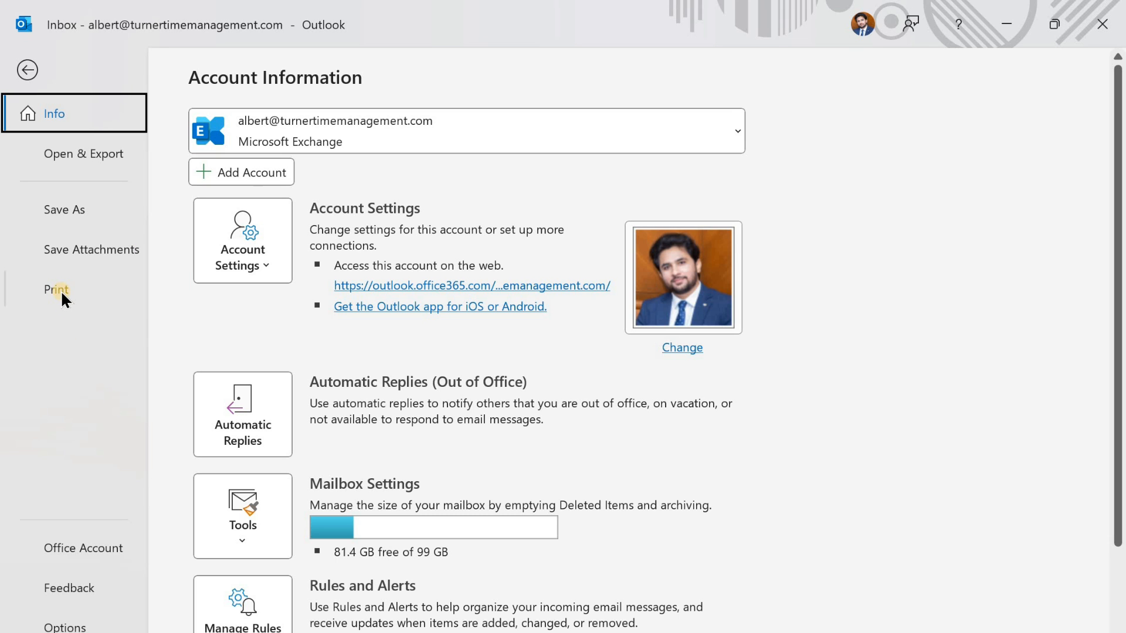
click(56, 289)
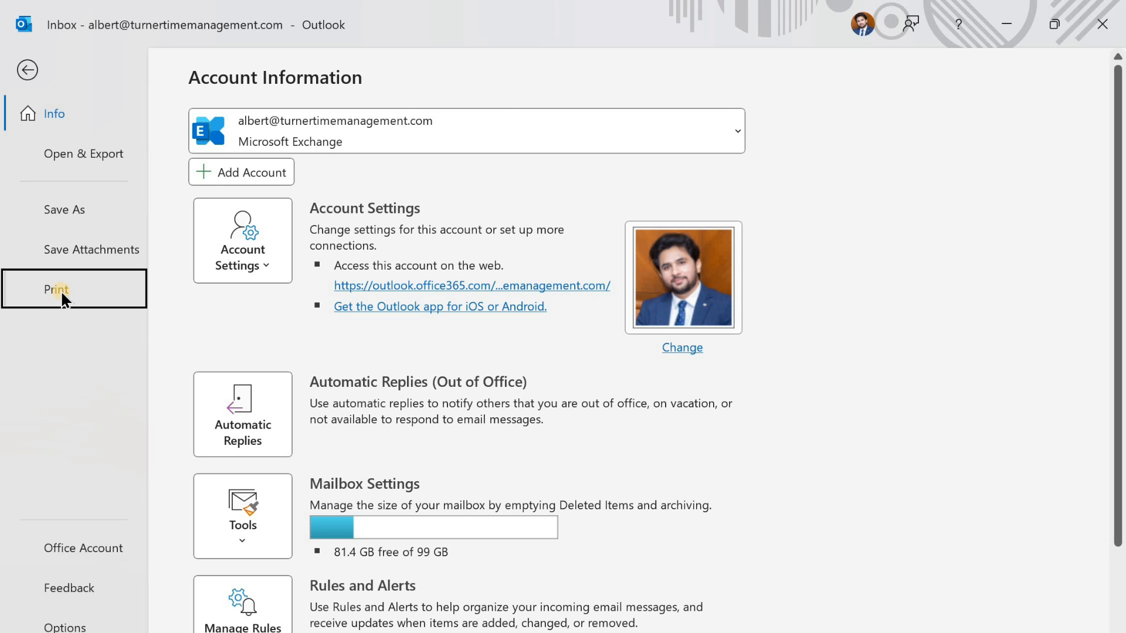
click(57, 289)
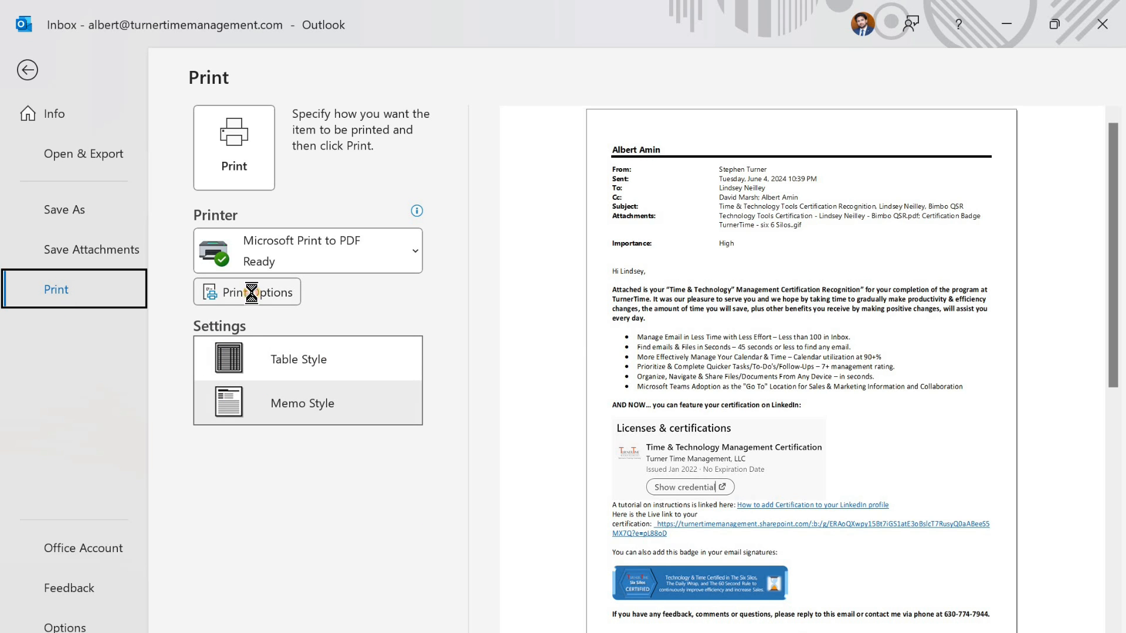
- In Print Options, enable 'Print attached files' and print to Microsoft Print to PDF
click(246, 291)
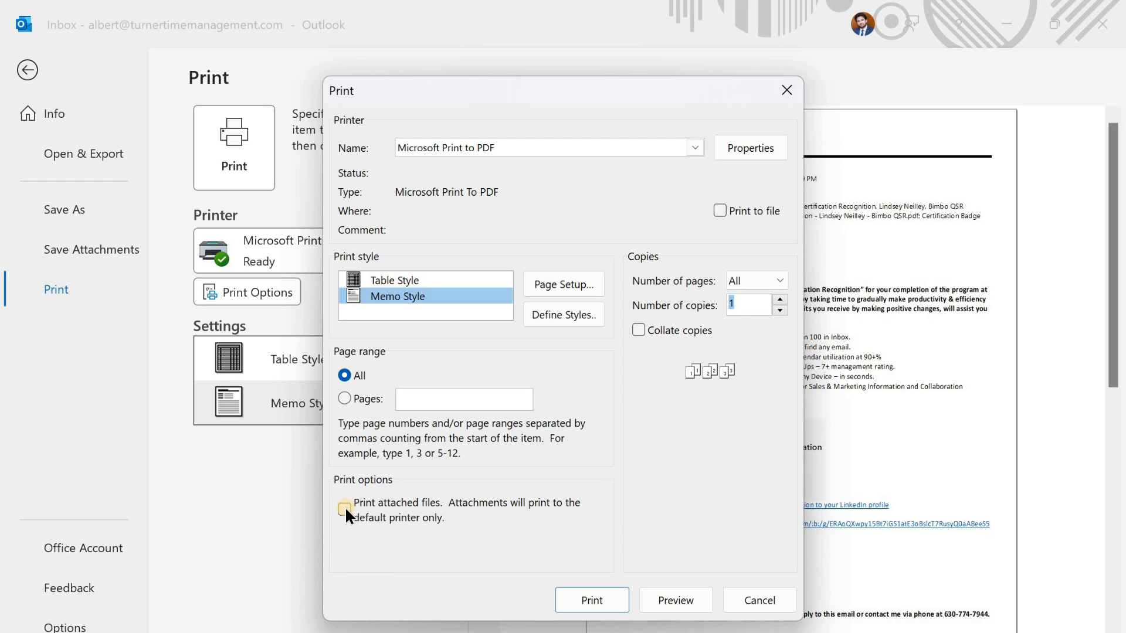
click(344, 509)
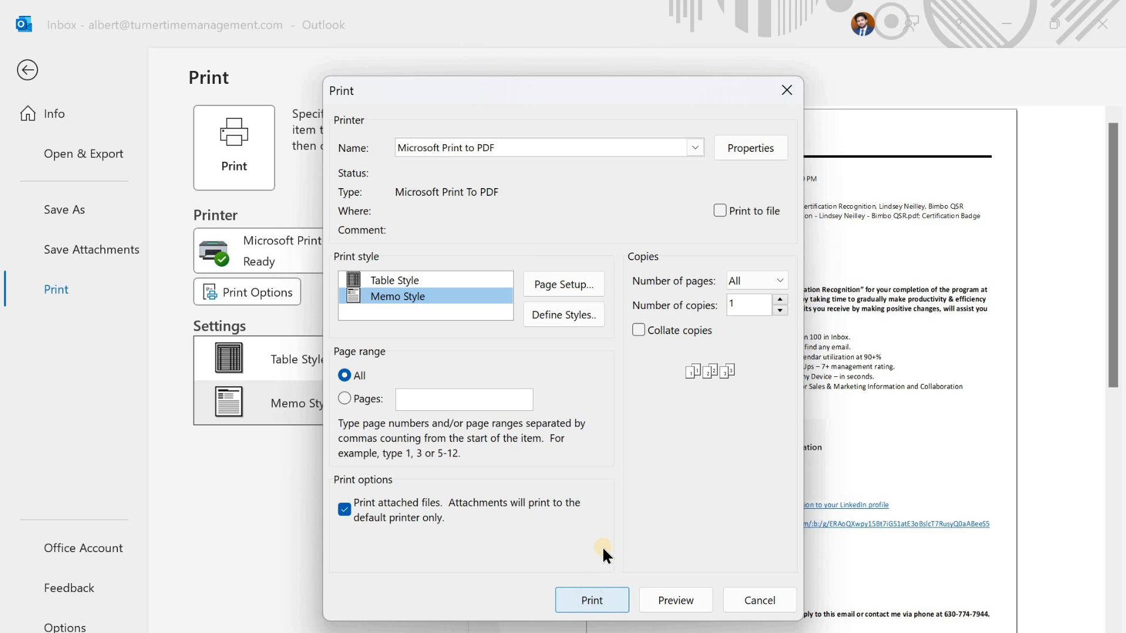
click(591, 600)
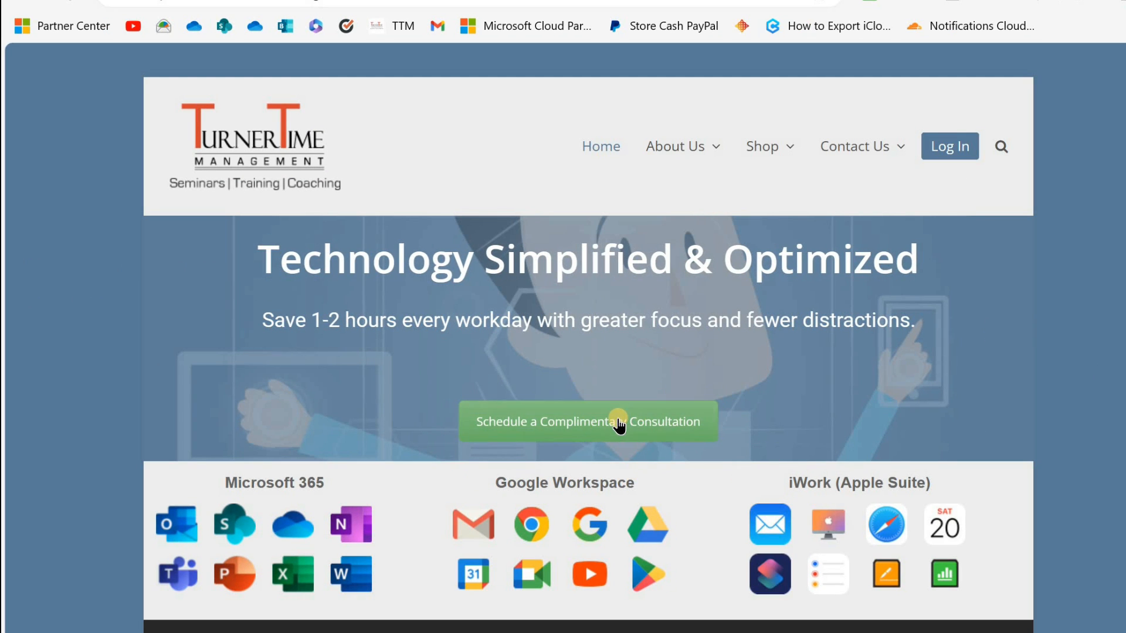
- Choose 'Schedule a Complimentary Consultation' on the TurnerTime Management home page
click(587, 422)
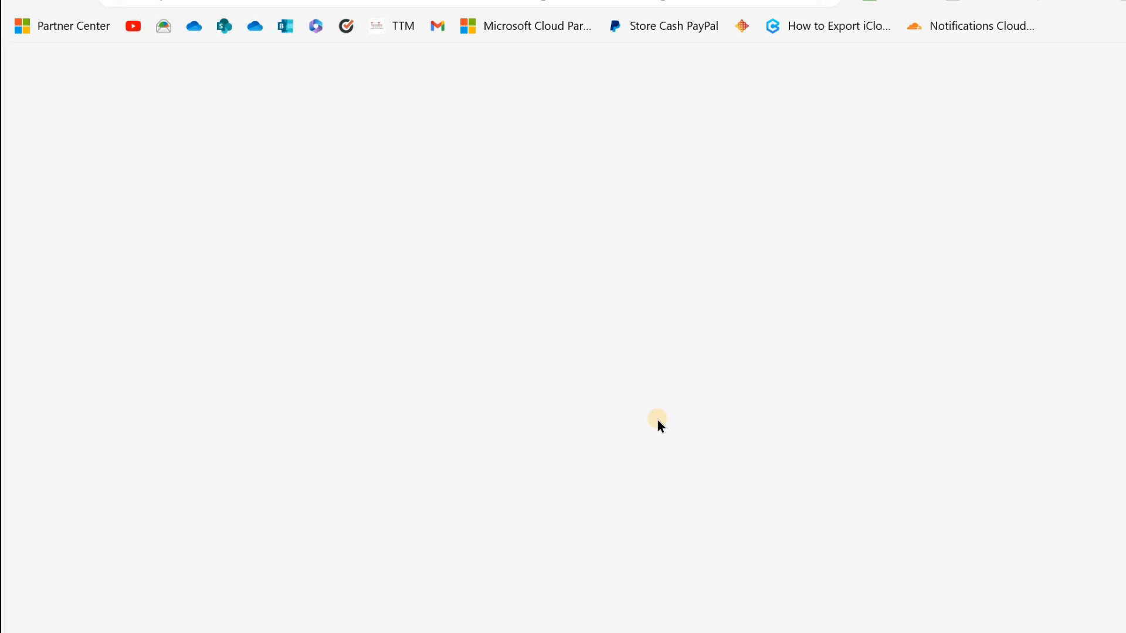